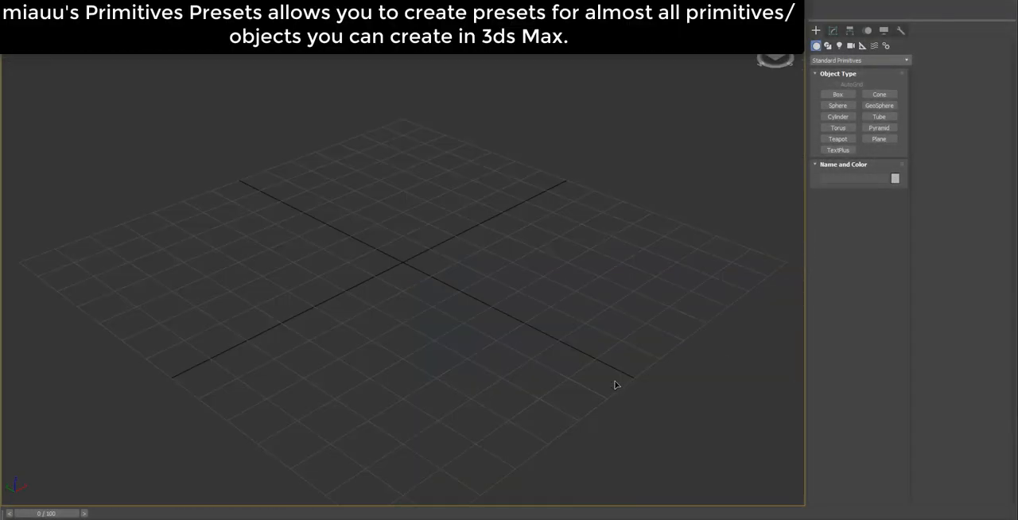
# - Add a small box primitive to the empty scene
pyautogui.click(837, 94)
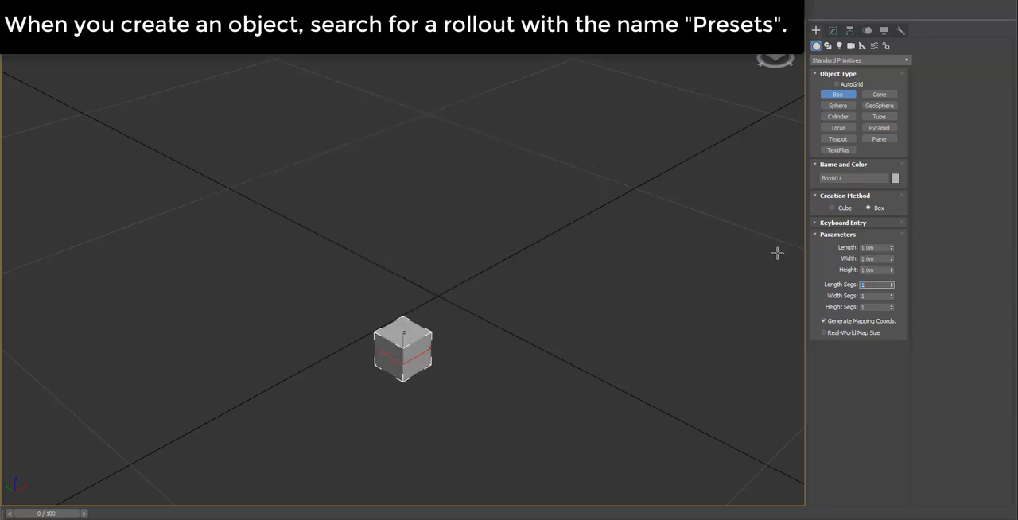
# - Save the box's Modify-panel settings as a new preset, then apply a stored box preset
pyautogui.click(834, 31)
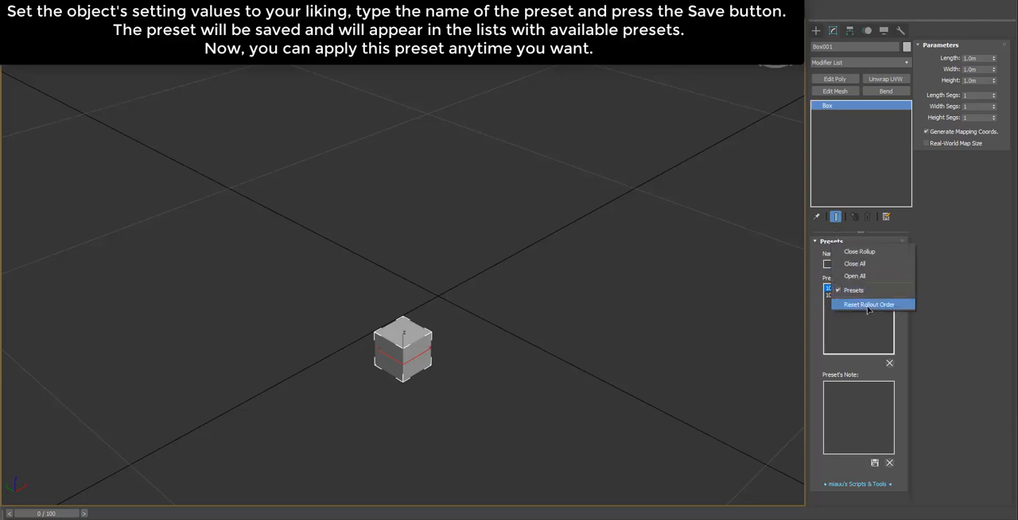
pyautogui.click(869, 305)
pyautogui.write('1X1X1')
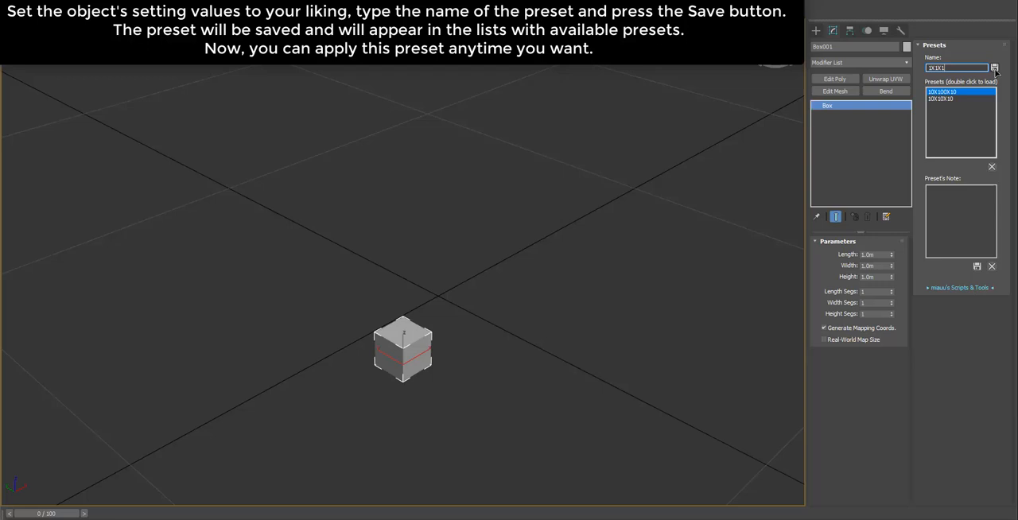
pyautogui.click(993, 67)
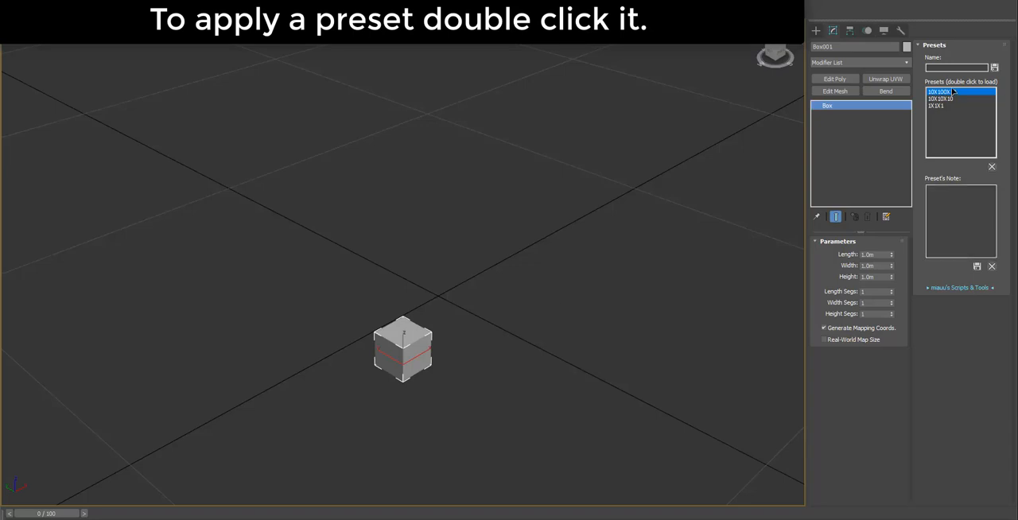
pyautogui.doubleClick(942, 90)
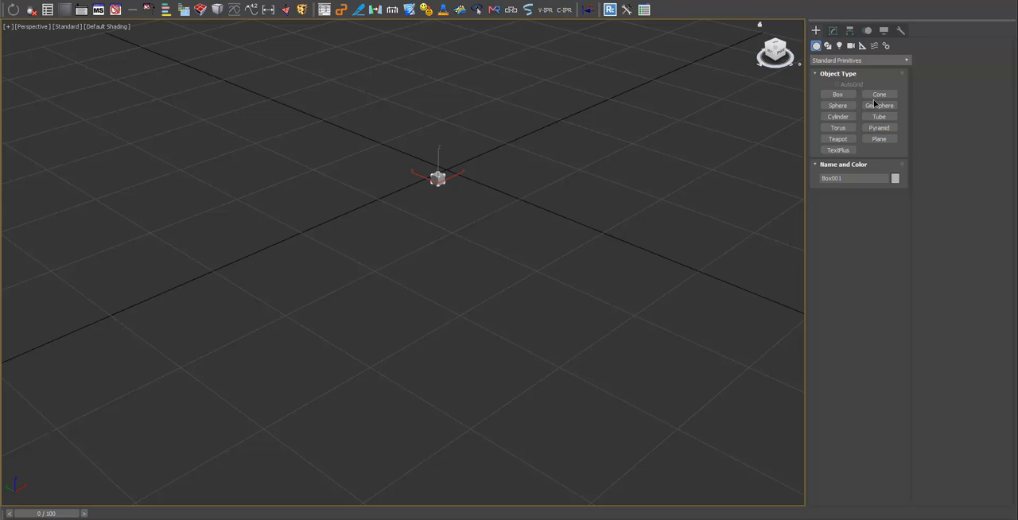
# - Add a cylinder, load the wide segmented pipe preset onto it, and add a Bend modifier
pyautogui.click(837, 117)
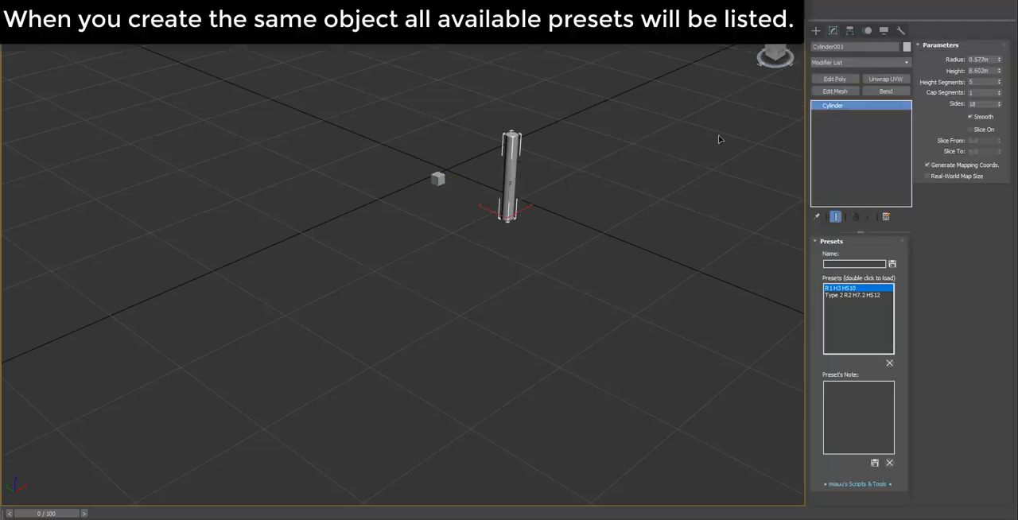
pyautogui.doubleClick(840, 288)
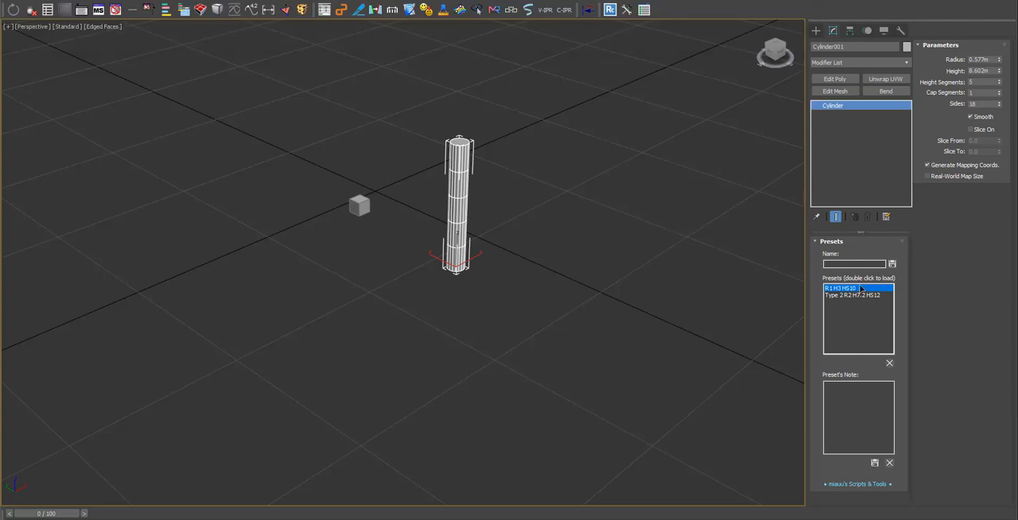
pyautogui.doubleClick(851, 296)
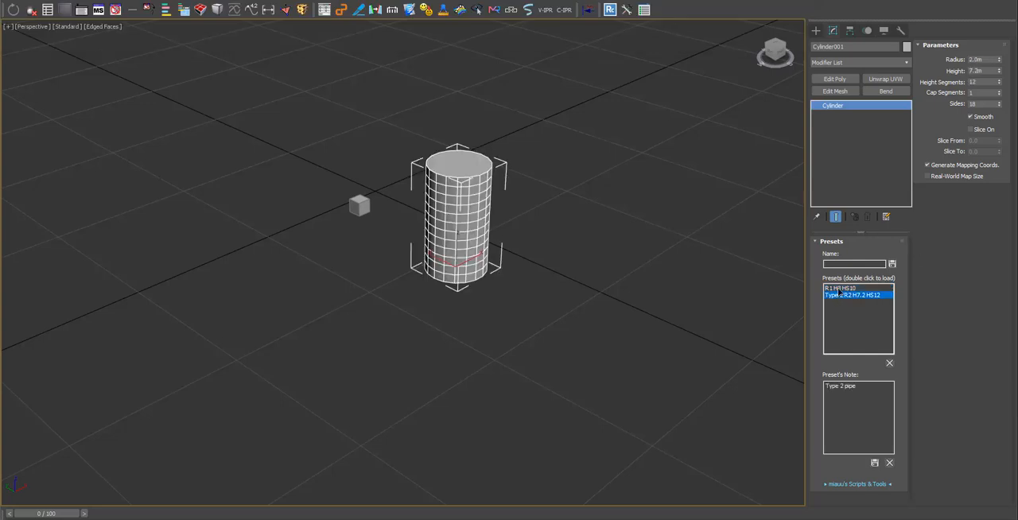
pyautogui.doubleClick(859, 296)
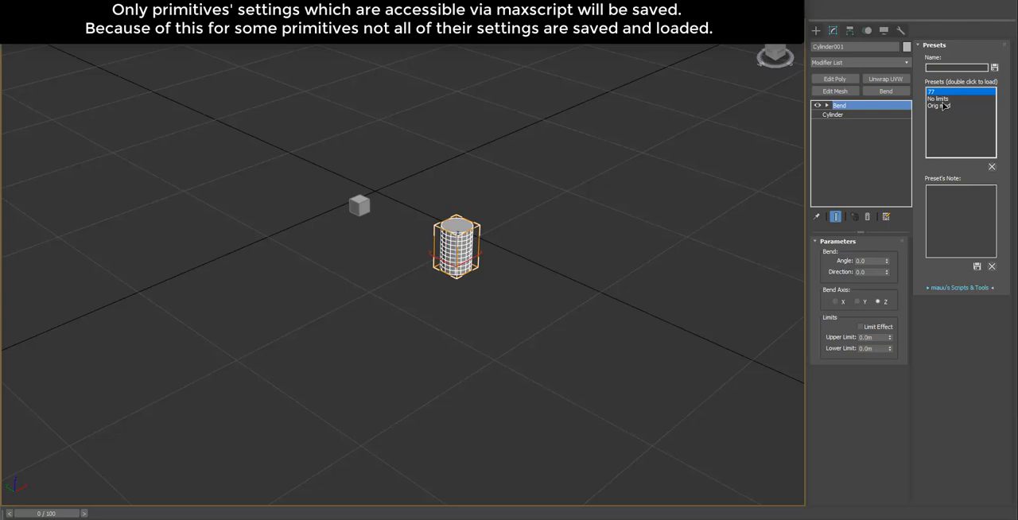
# - Curl the cylinder with a saved Bend preset, then pick a cylinder preset from its own stack entry
pyautogui.doubleClick(939, 99)
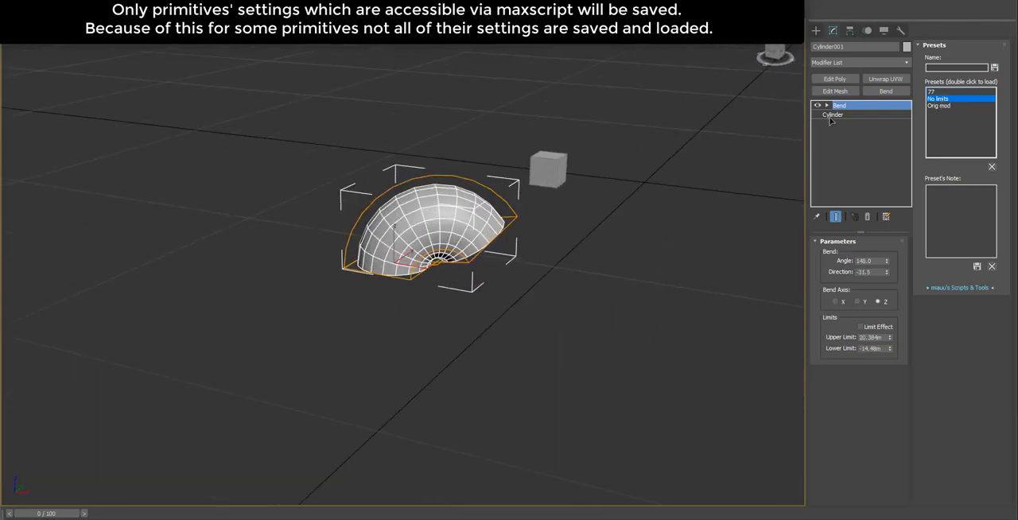
pyautogui.click(834, 114)
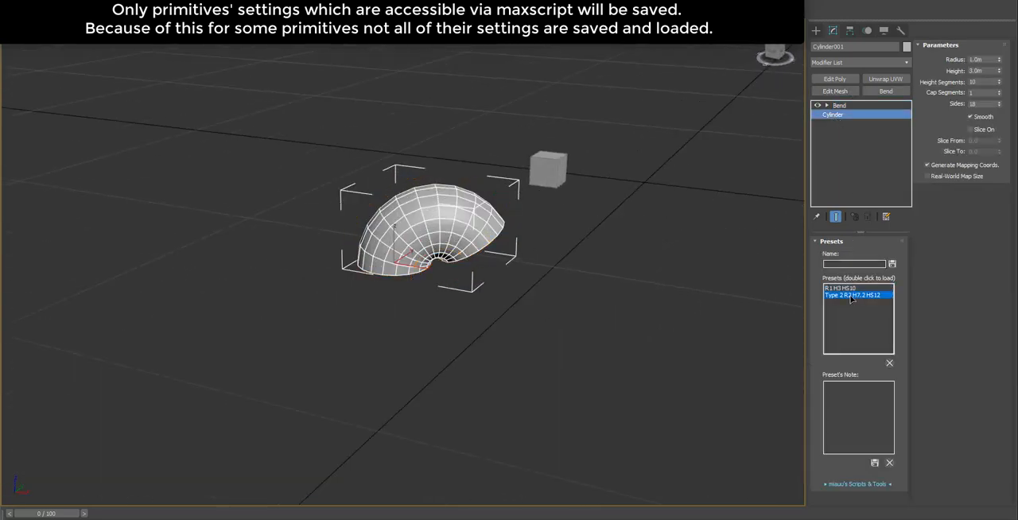
pyautogui.click(851, 288)
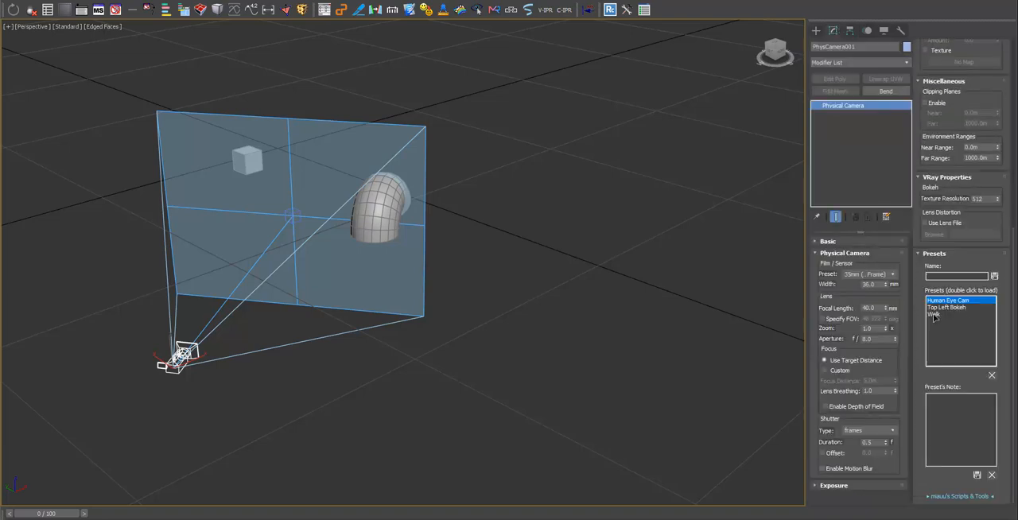
# - Apply a stored preset to the physical camera and show another camera preset's note
pyautogui.doubleClick(947, 309)
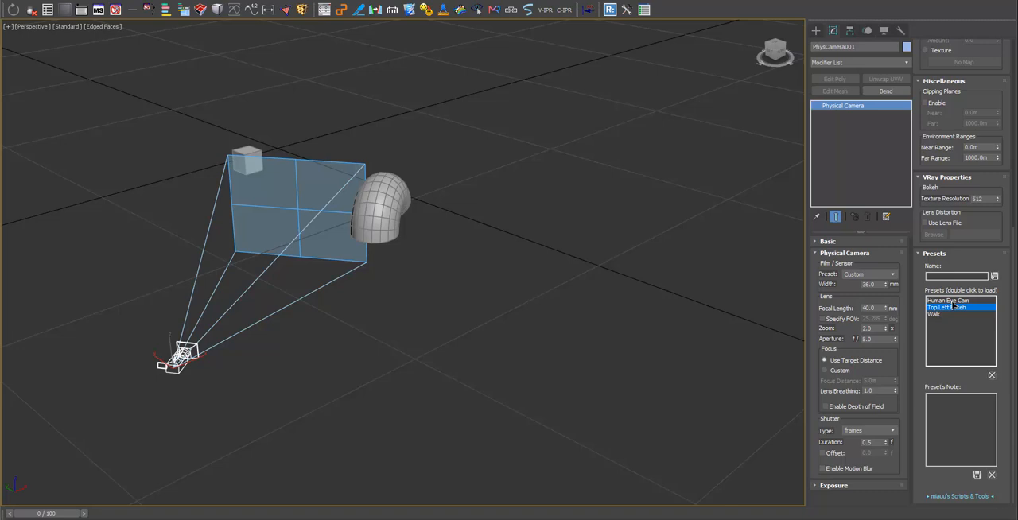
pyautogui.click(947, 315)
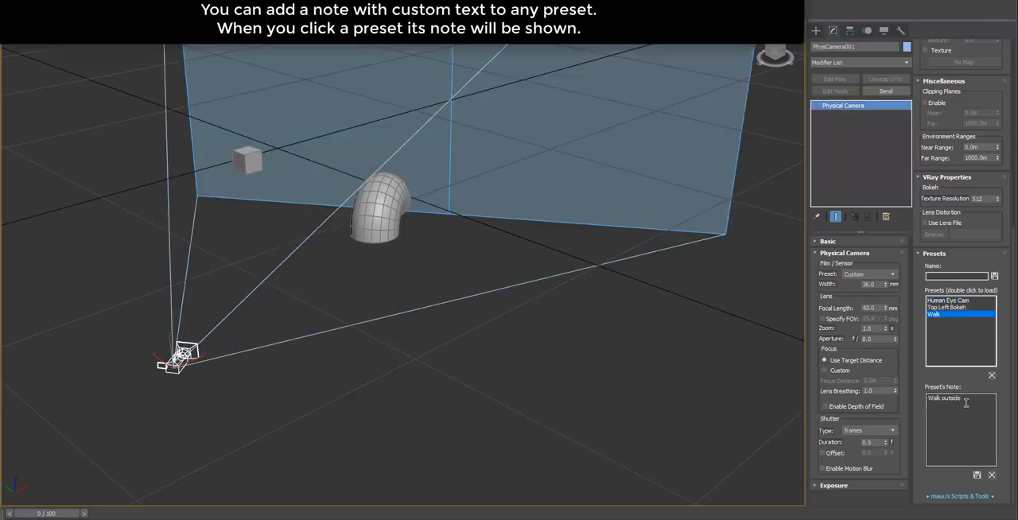